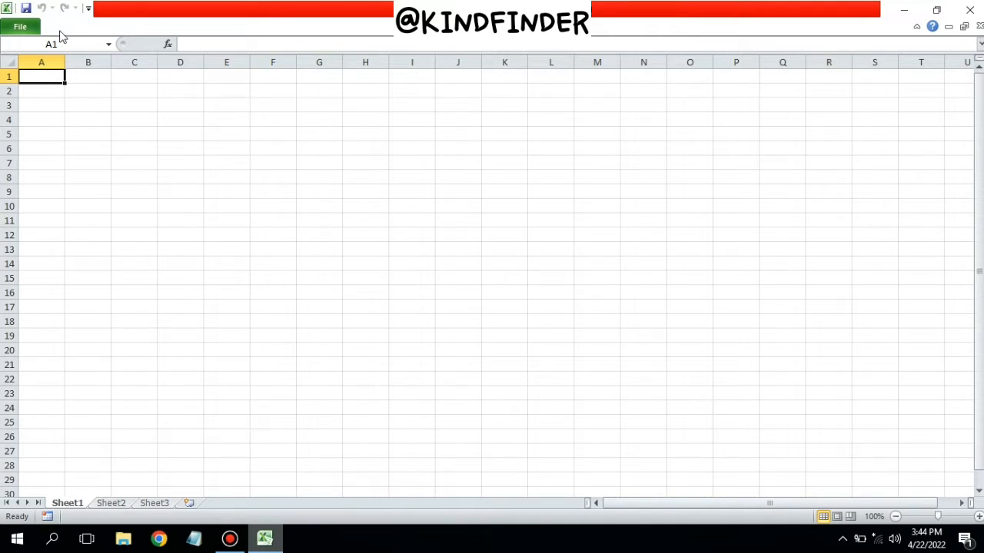
mouse_move(321, 35)
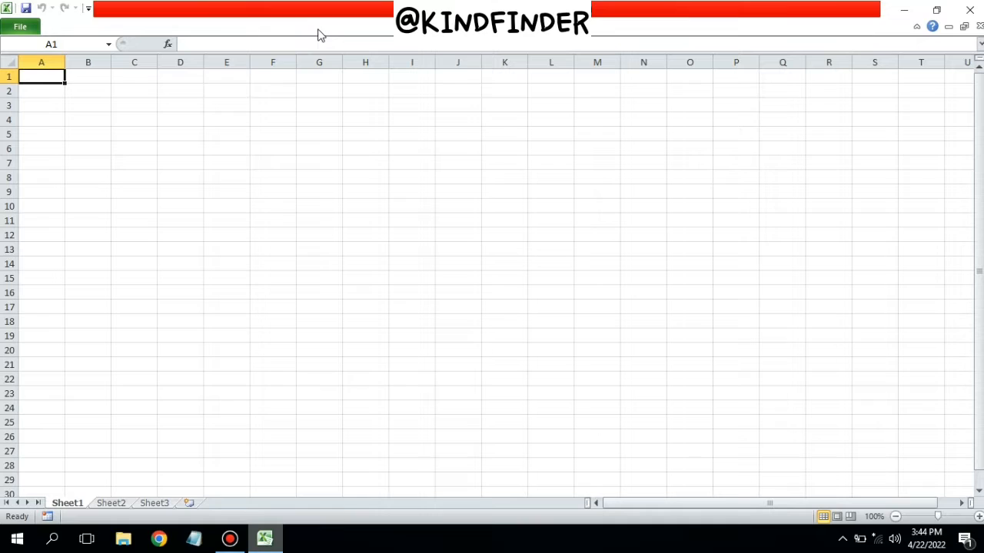
mouse_move(61, 32)
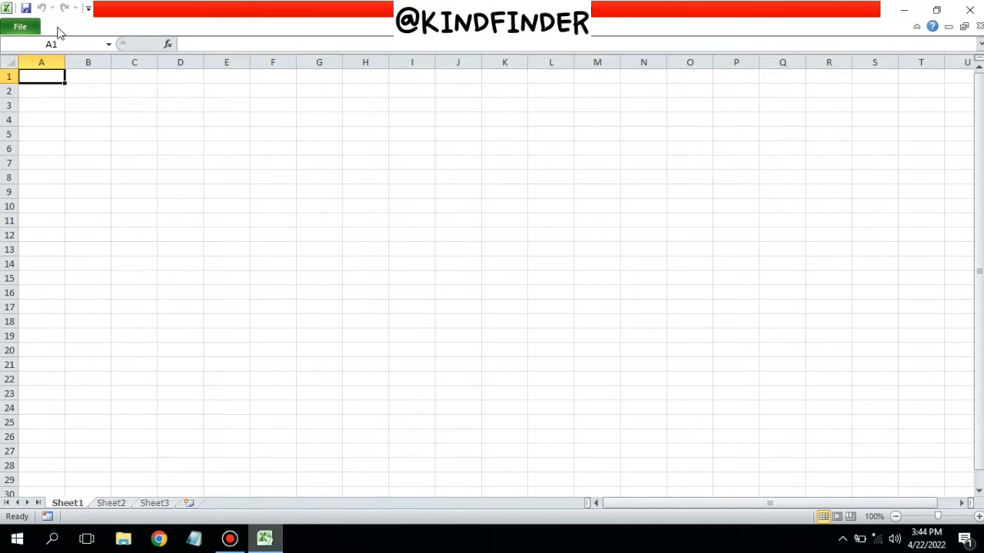
mouse_move(184, 31)
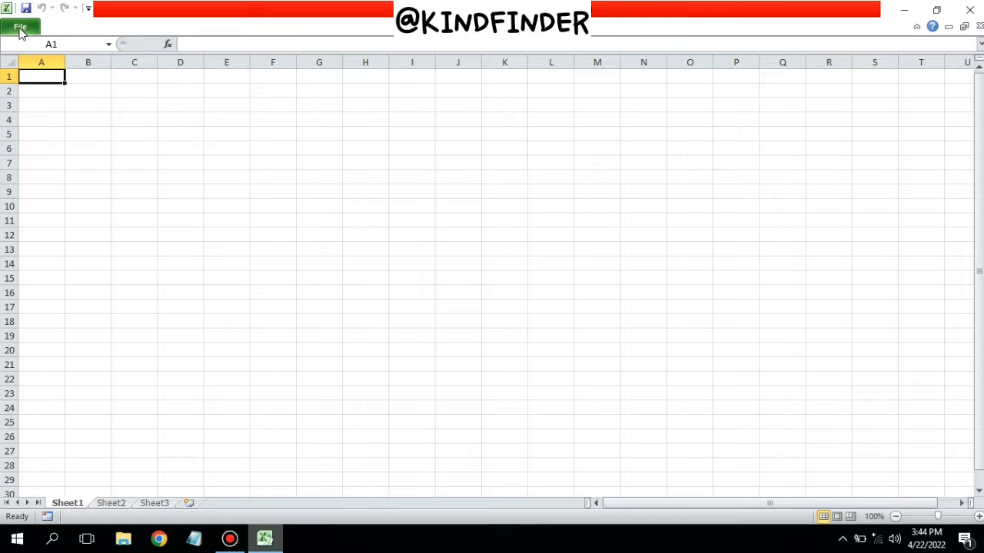
mouse_move(129, 168)
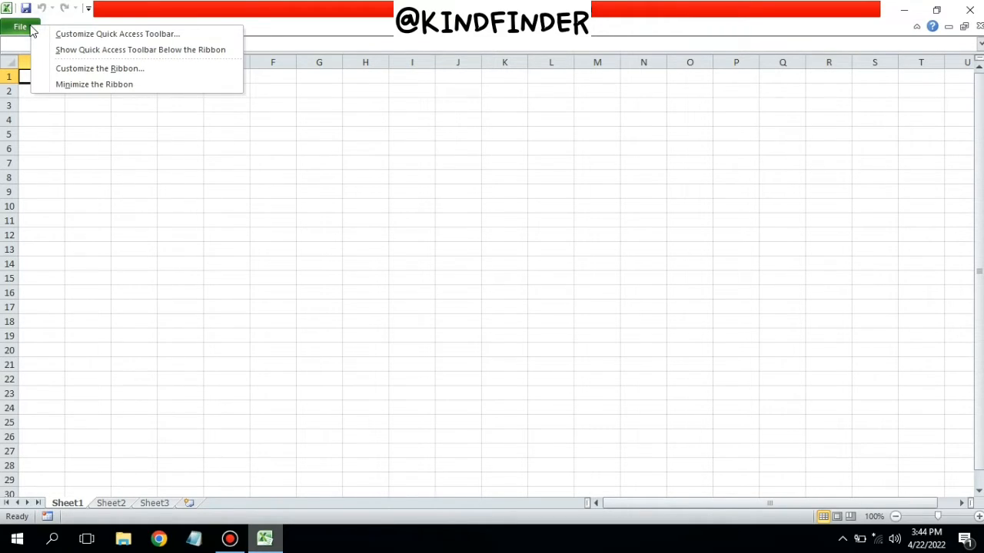
- Close the File backstage and choose Customize the Ribbon from the toolbar's right-click menu
left_click(20, 27)
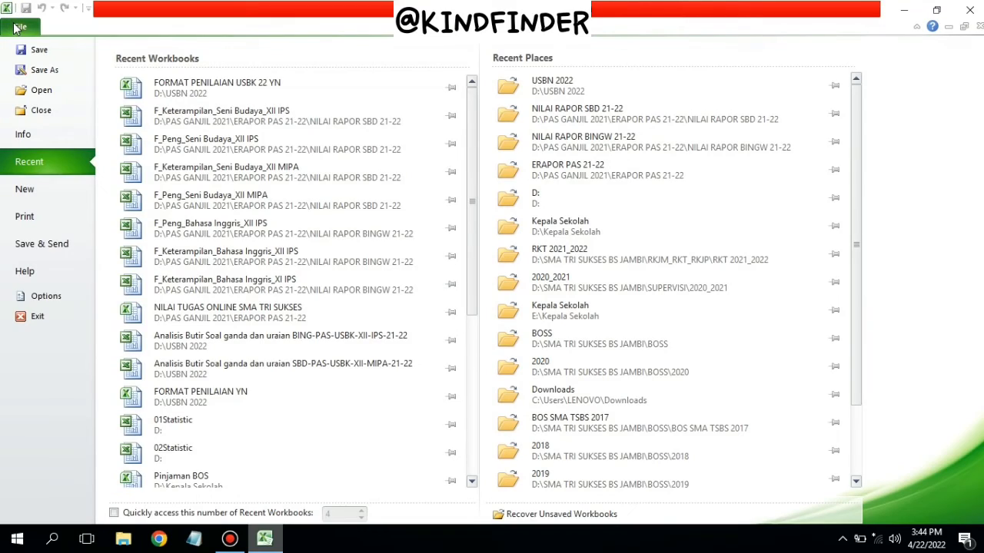
left_click(20, 27)
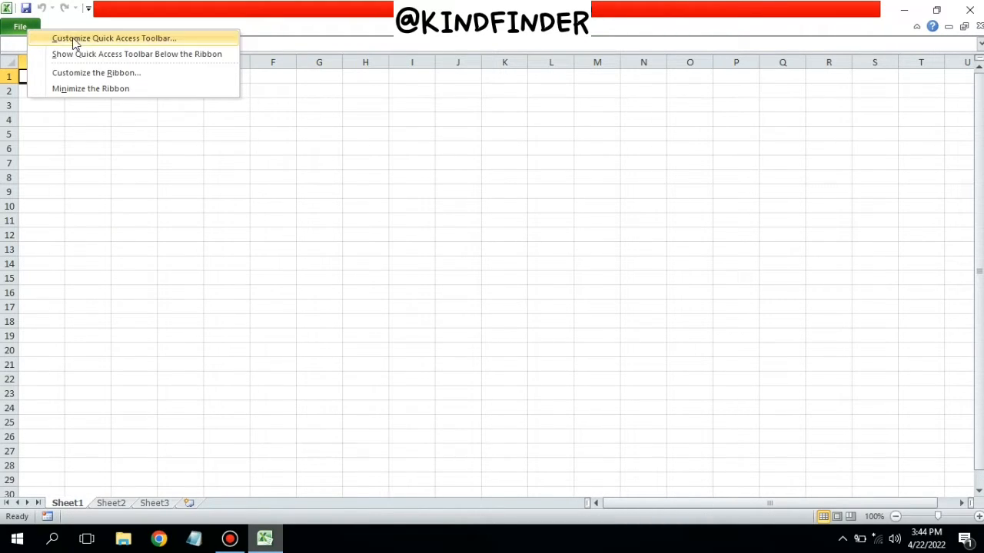
mouse_move(112, 72)
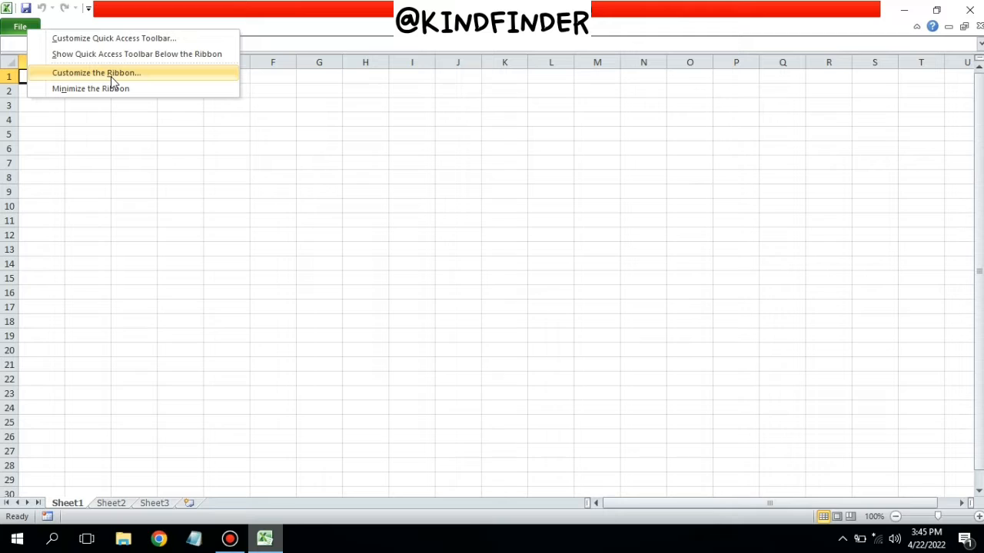
left_click(96, 72)
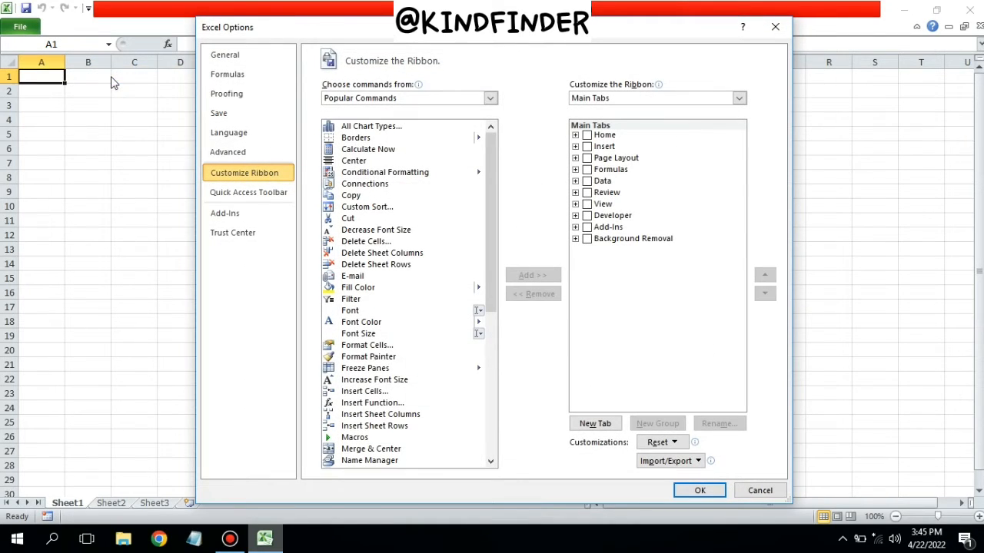
mouse_move(622, 150)
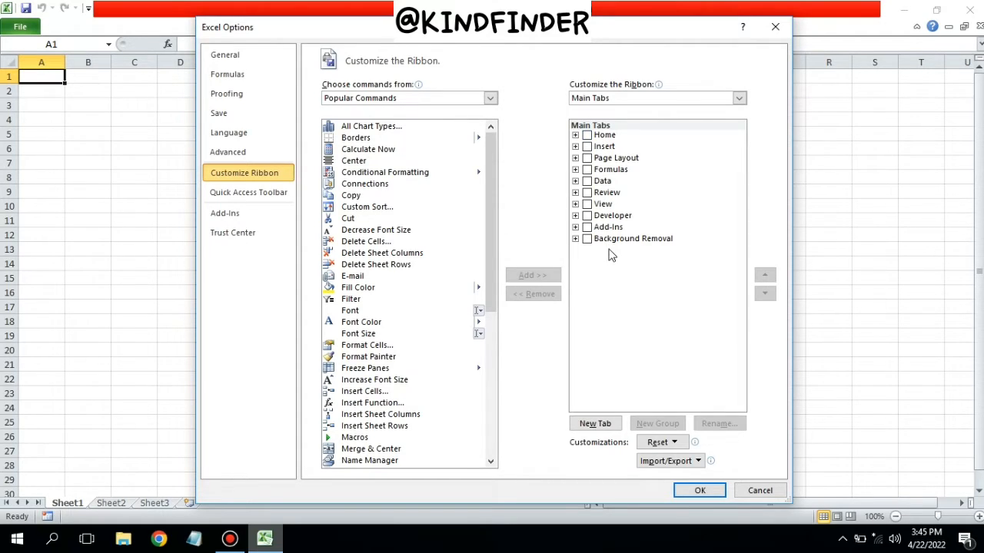
mouse_move(590, 159)
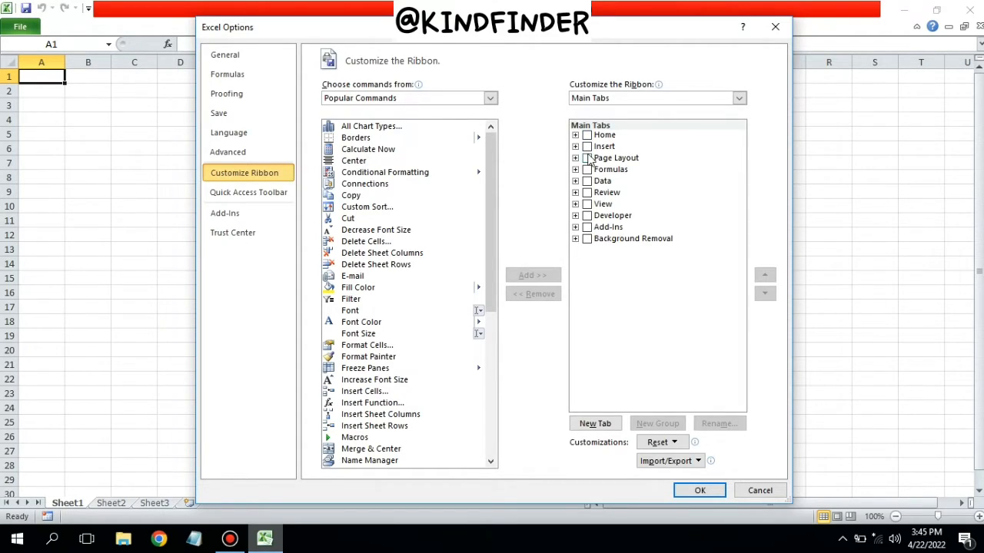
- Tick every Main Tabs checkbox, Home through Background Removal, and confirm with OK
left_click(604, 146)
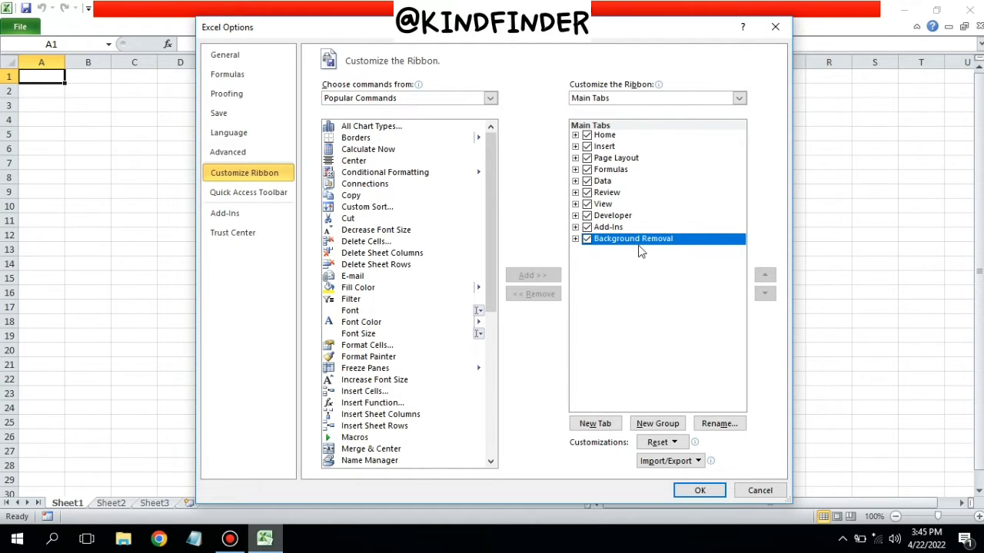
mouse_move(619, 236)
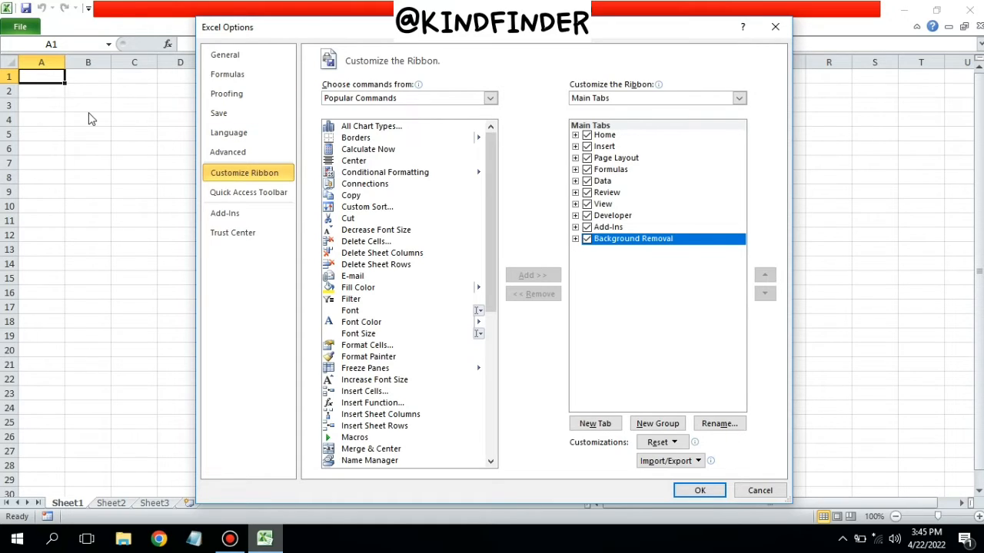
mouse_move(628, 203)
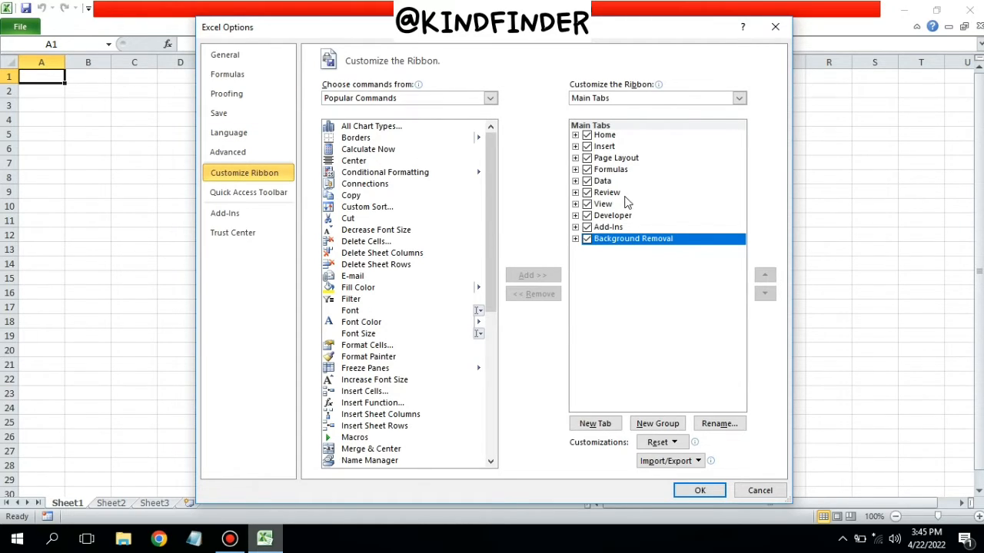
left_click(699, 490)
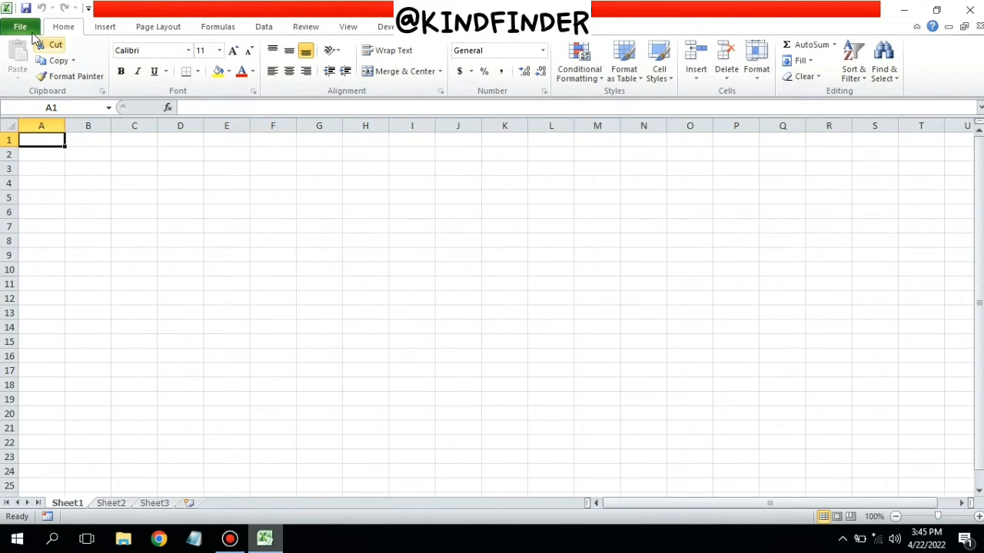
- With the full ribbon back, open the File backstage showing recent workbooks
left_click(20, 26)
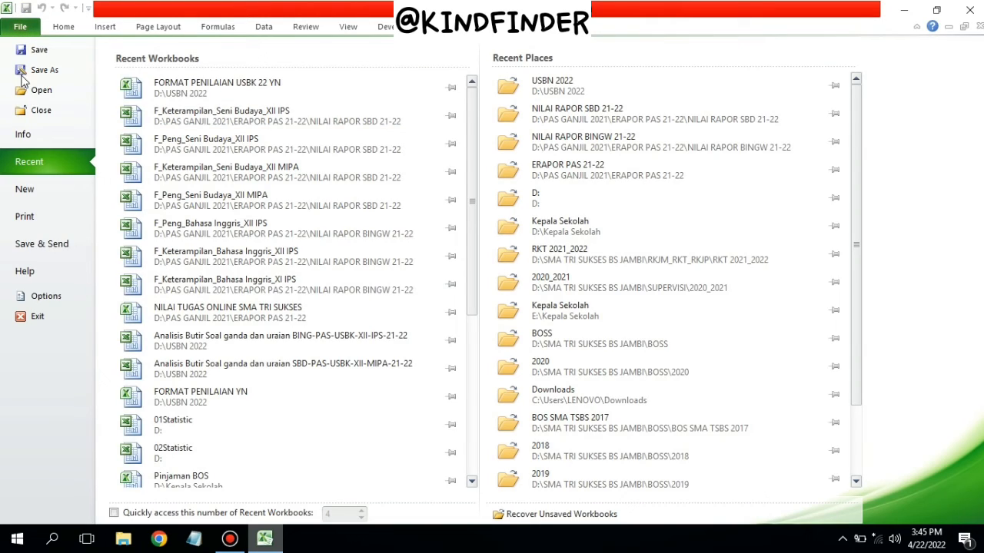
- Review Excel Options > Customize Ribbon to confirm all main tabs stay checked, then OK
left_click(46, 296)
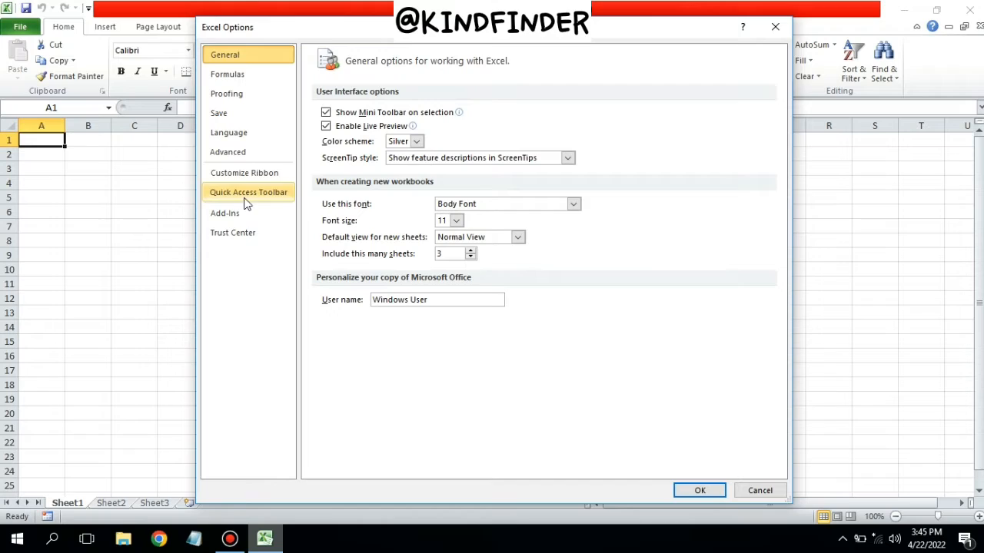
left_click(245, 172)
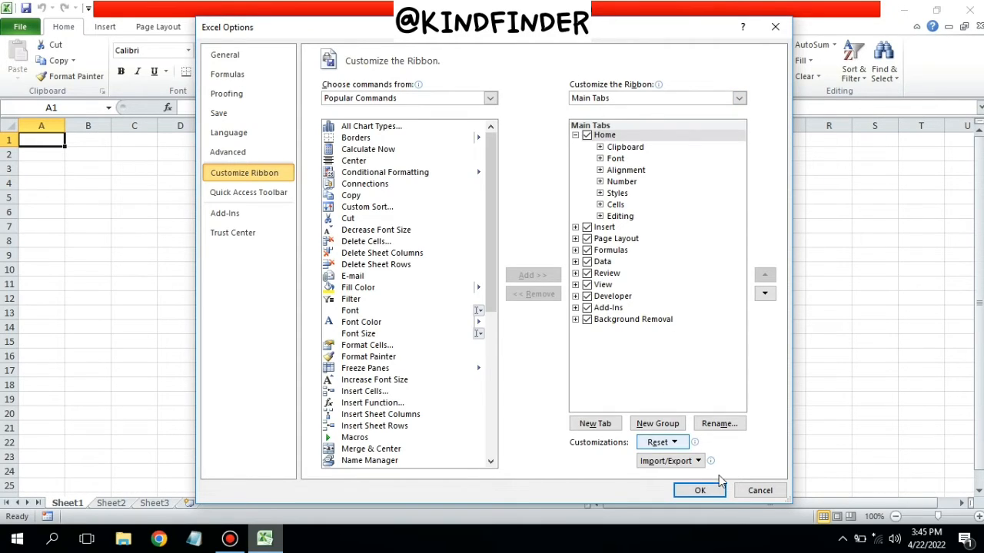
left_click(700, 491)
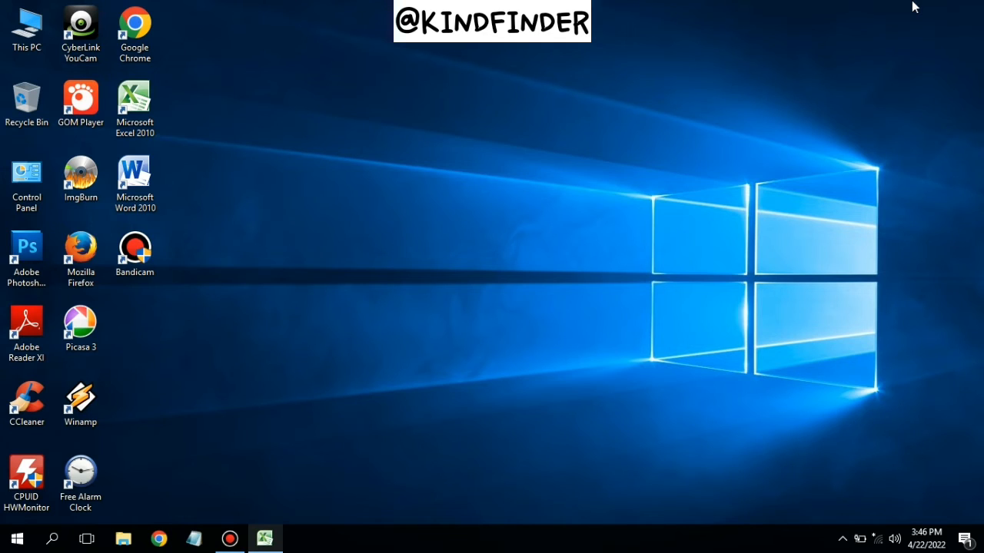
mouse_move(573, 155)
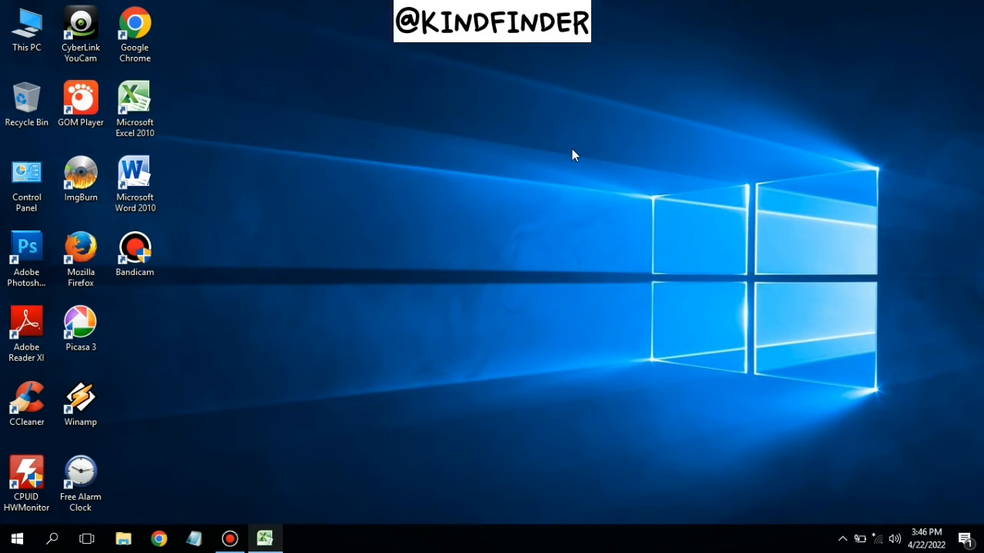